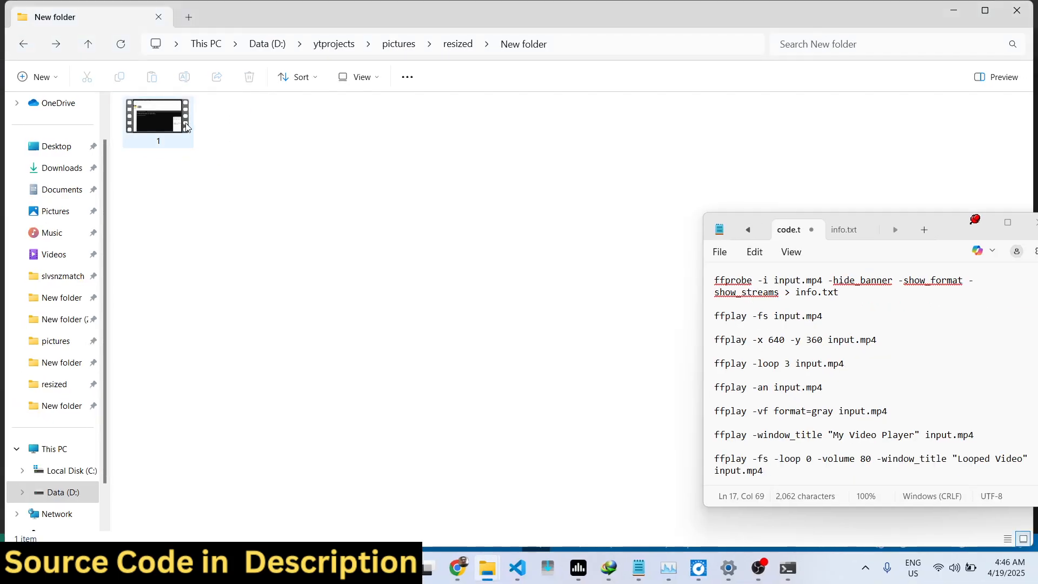
- Preview video 1, discard the ffprobe line, and play 1.mp4 full screen with ffplay -fs
double_click(158, 119)
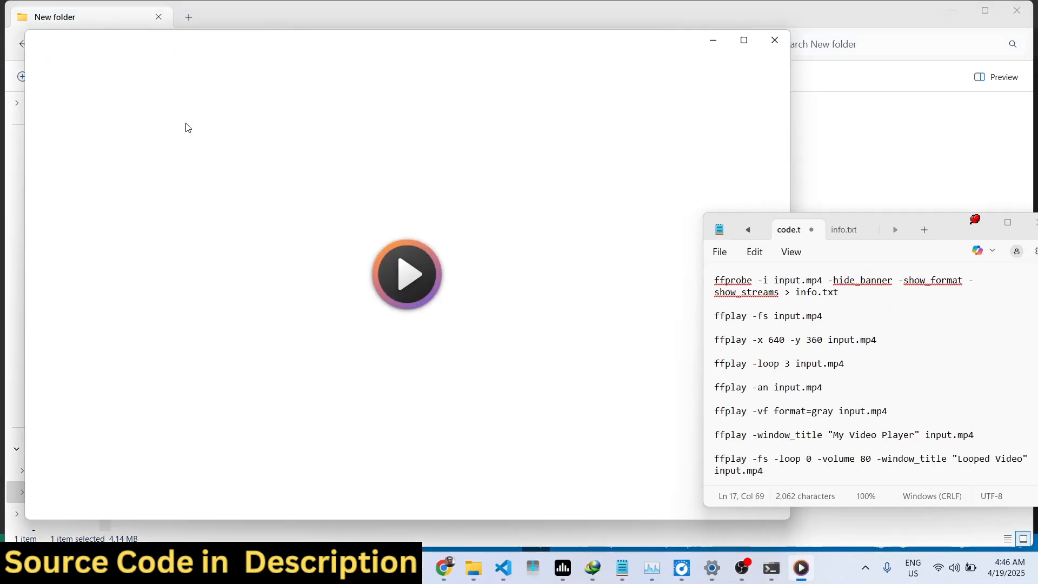
left_click(407, 275)
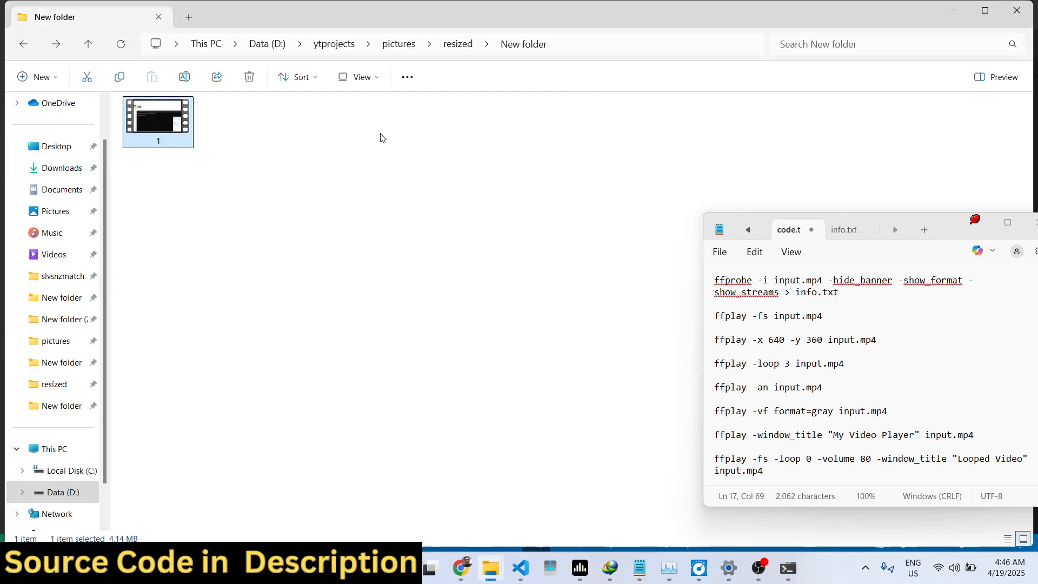
mouse_move(778, 510)
type("ffprobe -i 1.mp4 -hide_ba")
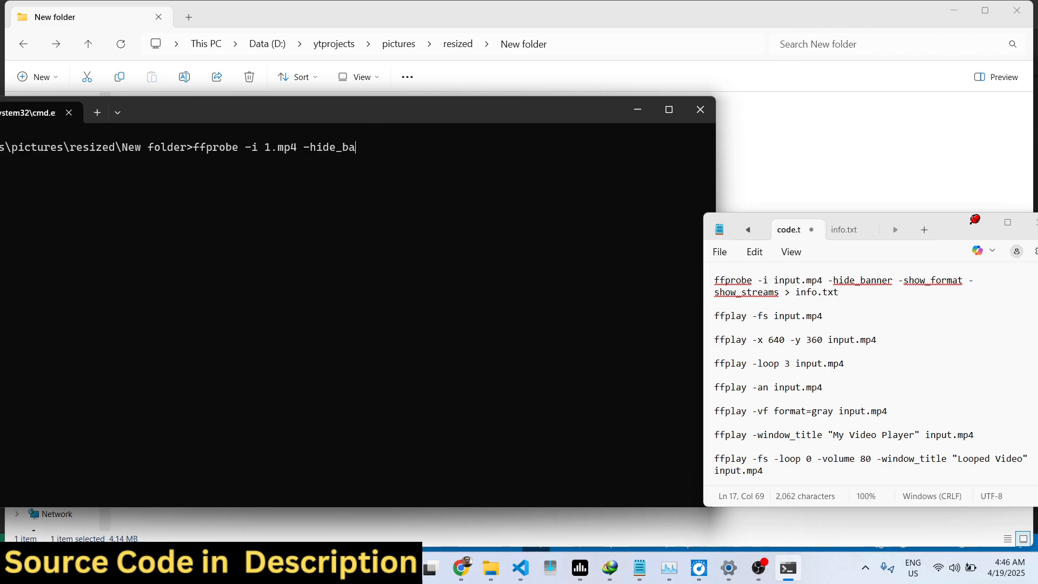
key("Escape")
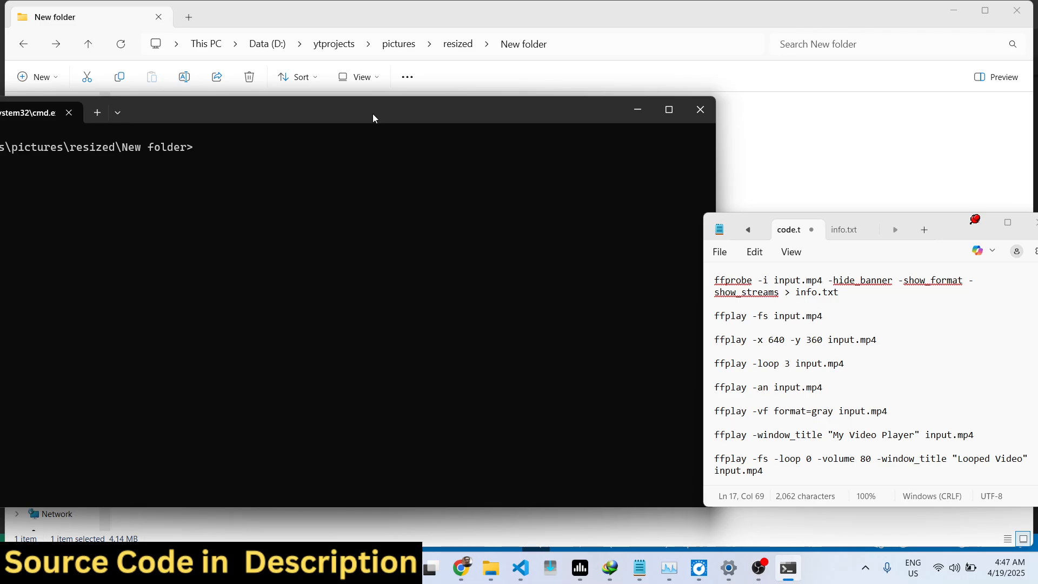
type("ffplay -fs")
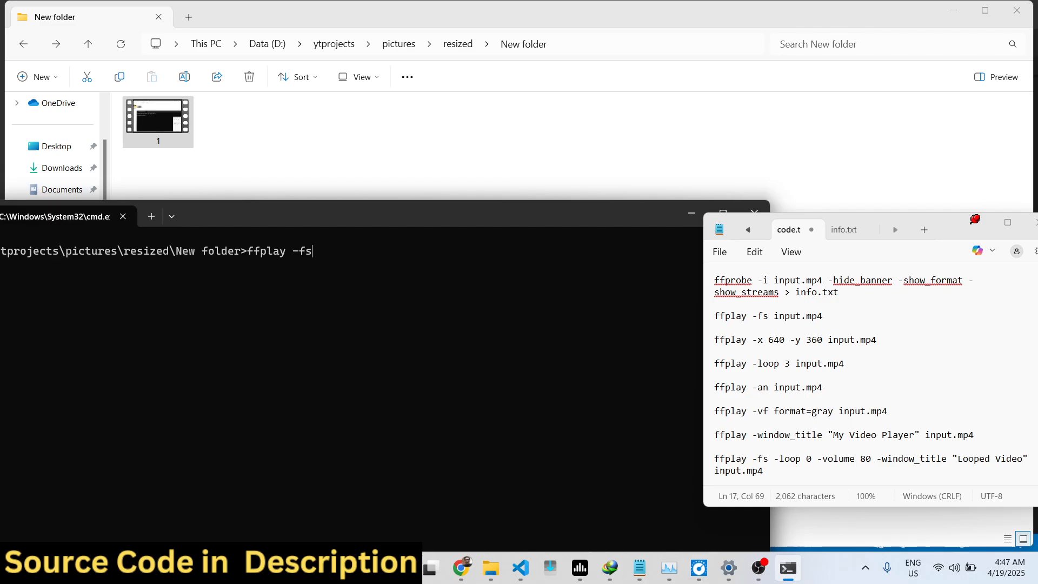
type("1.mp")
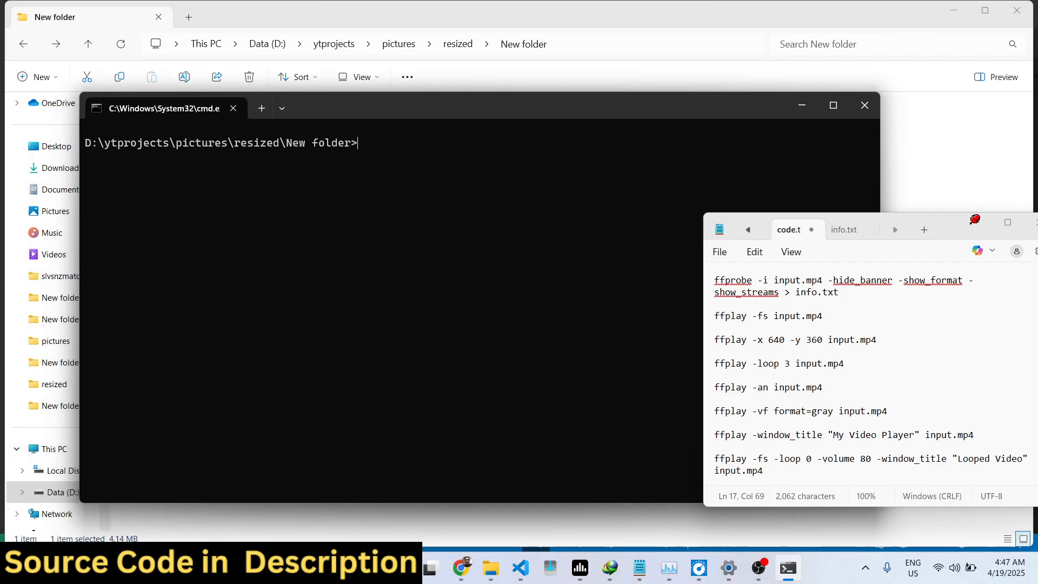
- Play 1.mp4 in a 500×500 window with ffplay -x 500 -y 500, then close it
type("ff")
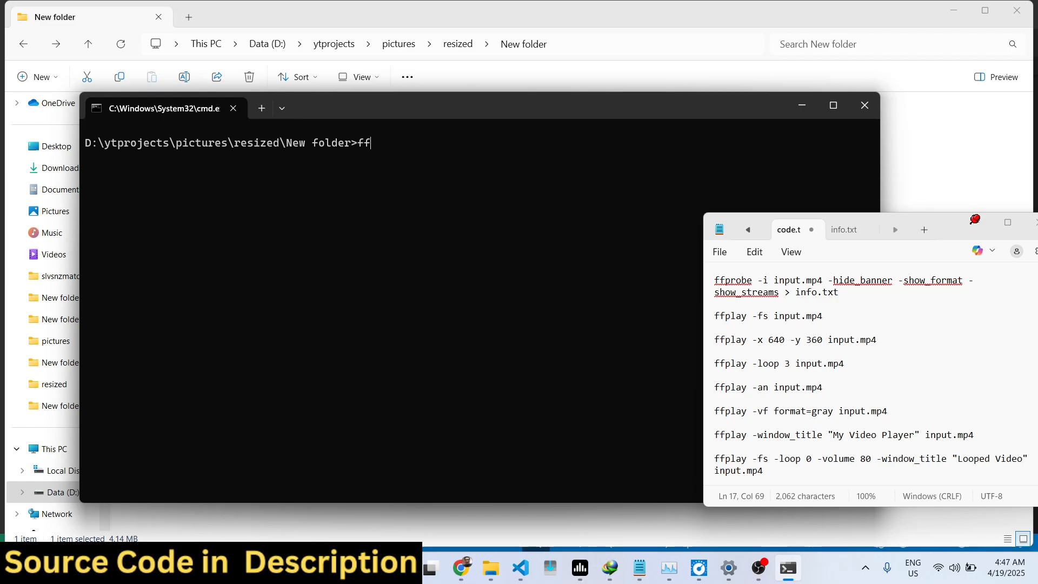
type("play -x")
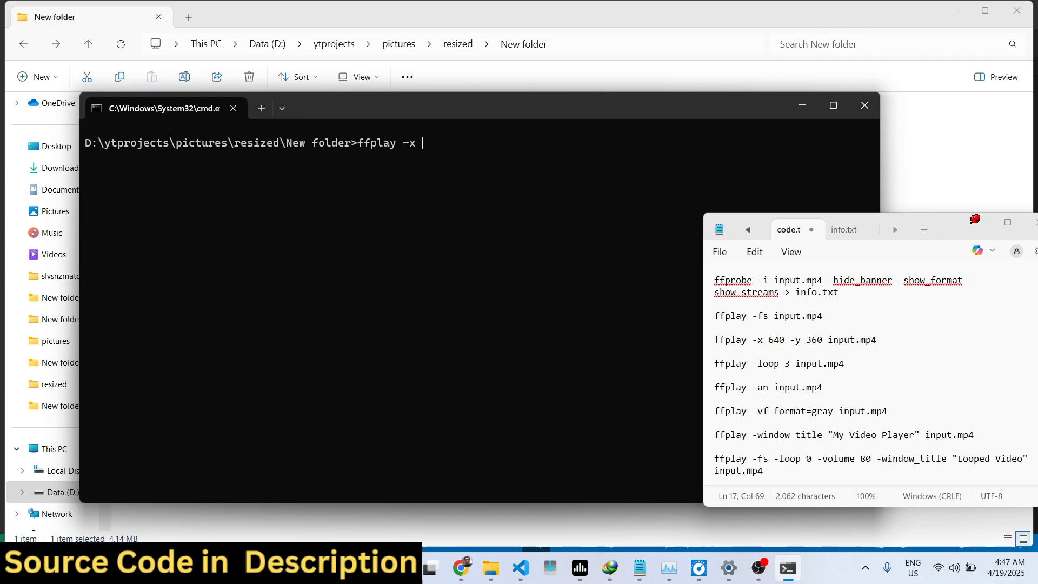
type("500")
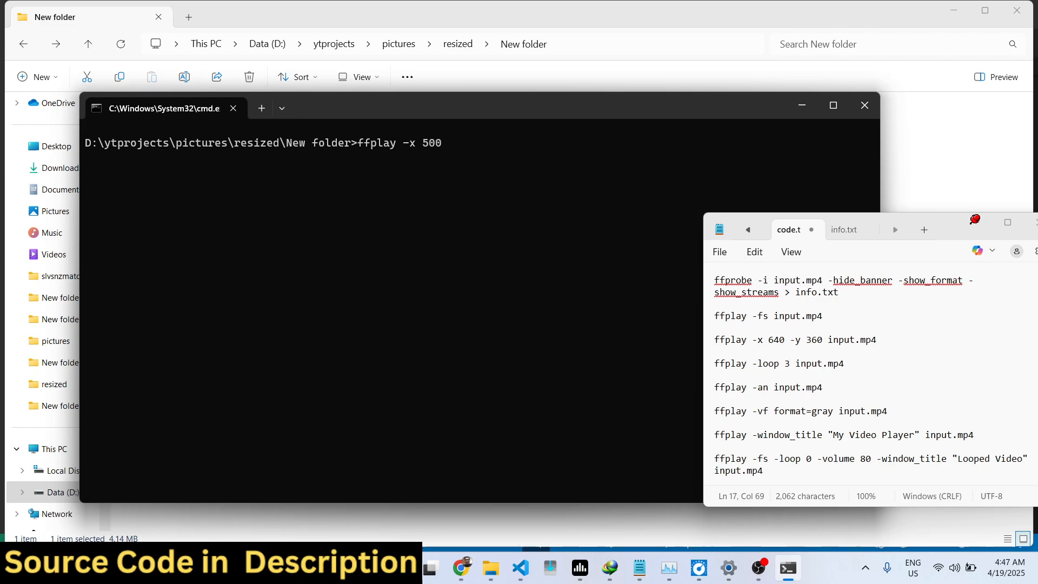
type("-y 500 i")
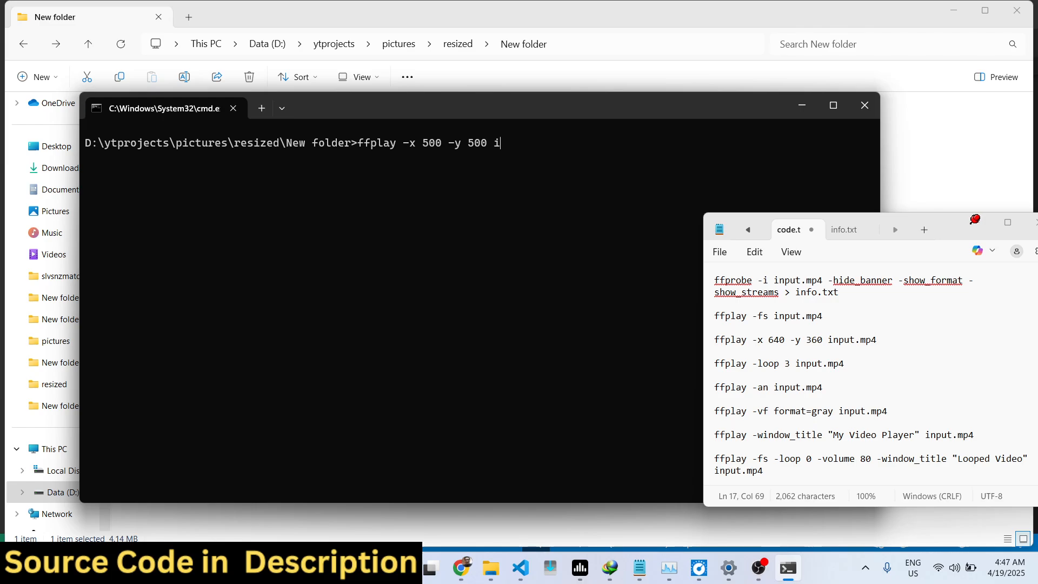
type("1.mp4")
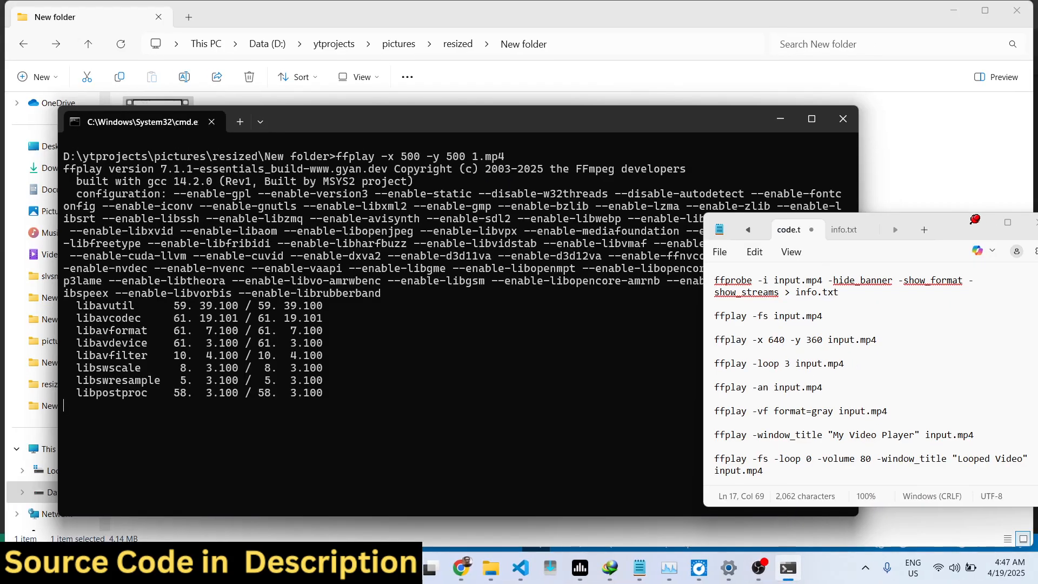
key("enter")
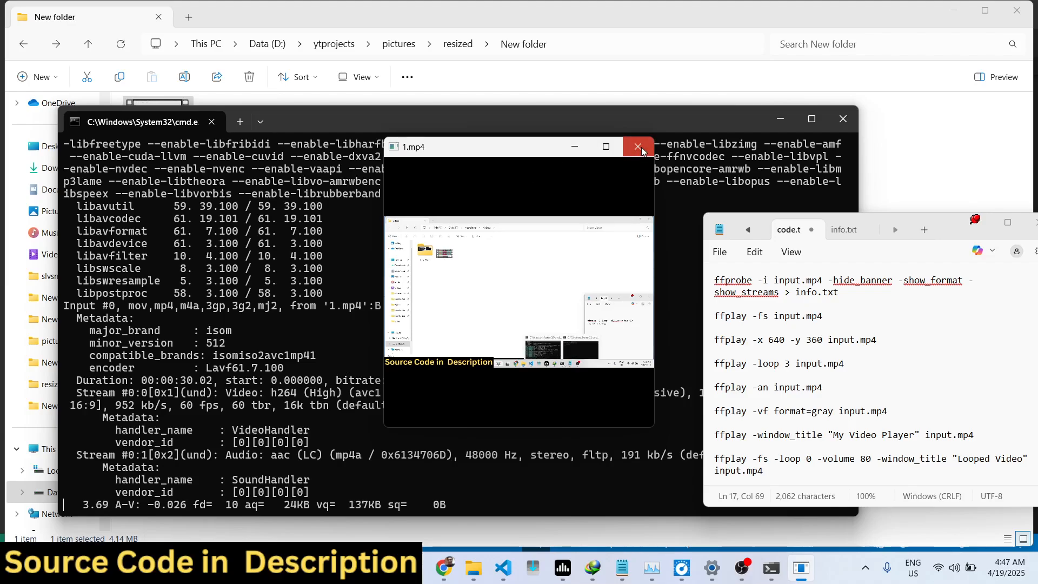
left_click(637, 147)
type("cls")
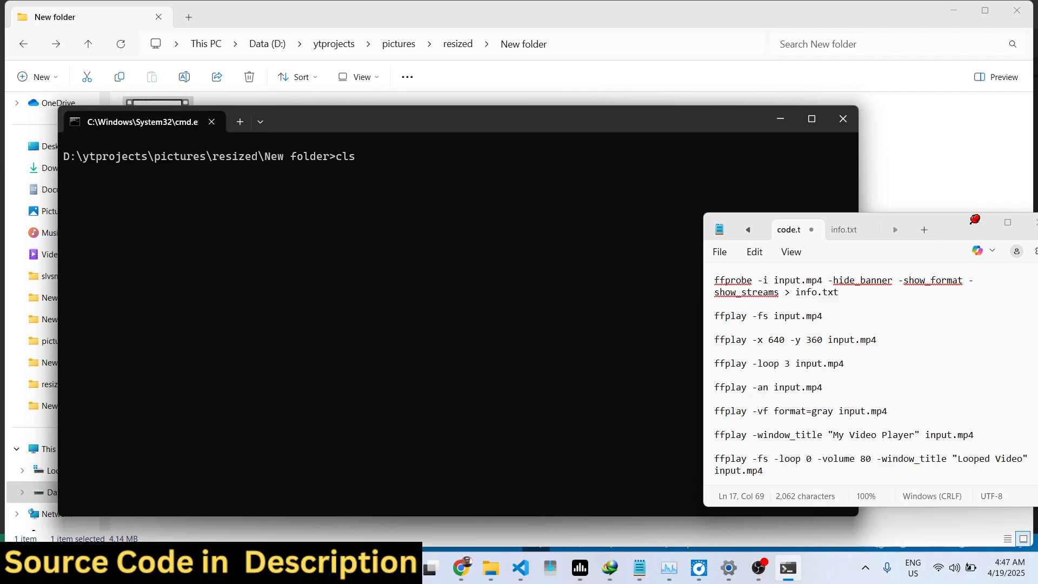
- Play 1.mp4 in a 500×800 window, close it, and clear the console
type("ffplay -x 500 -y 500 1.mp4")
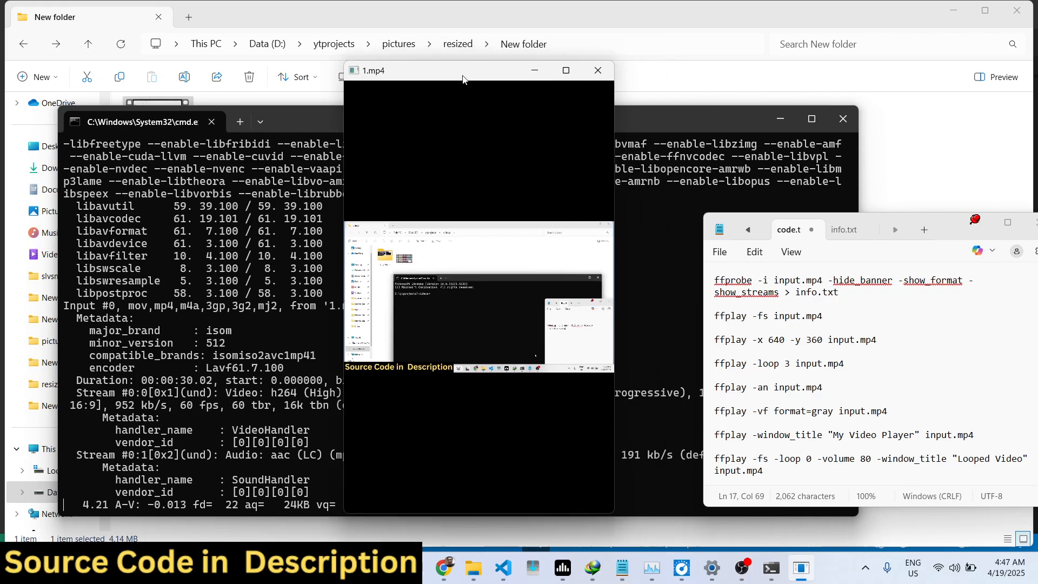
left_click(597, 71)
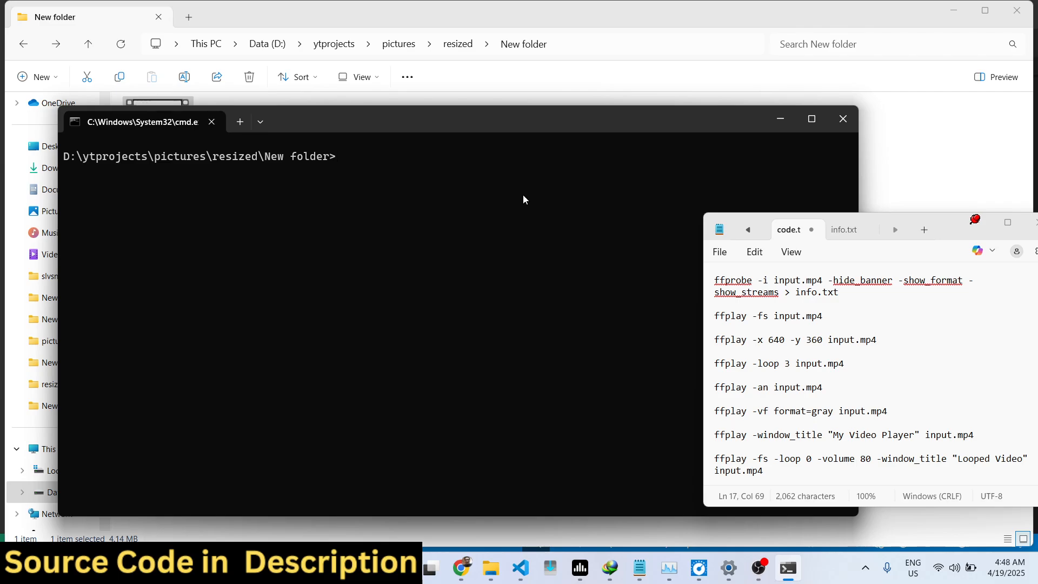
type("ffplay -x 500 -y 800 1.mp4")
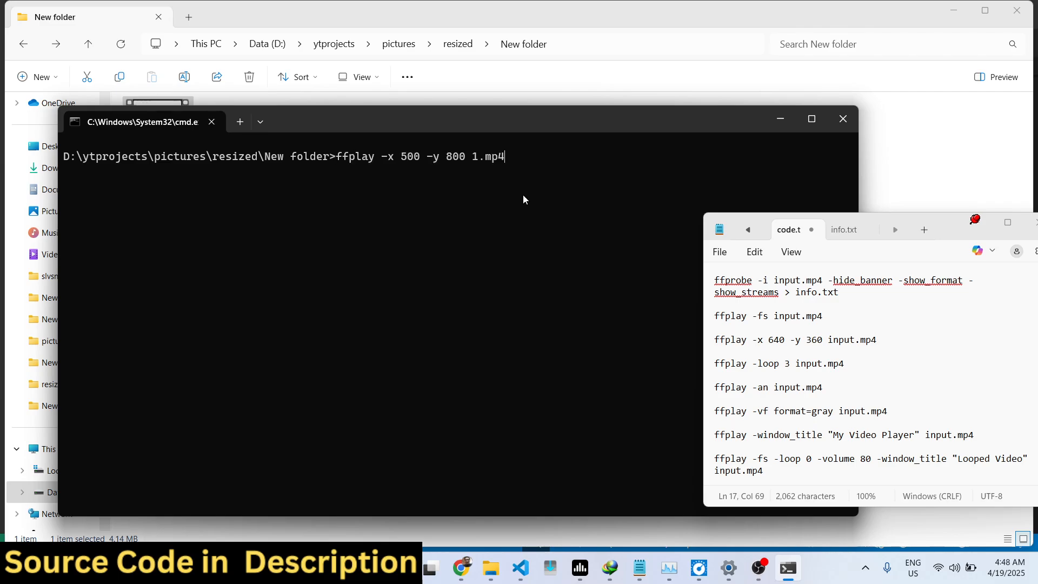
type("cls")
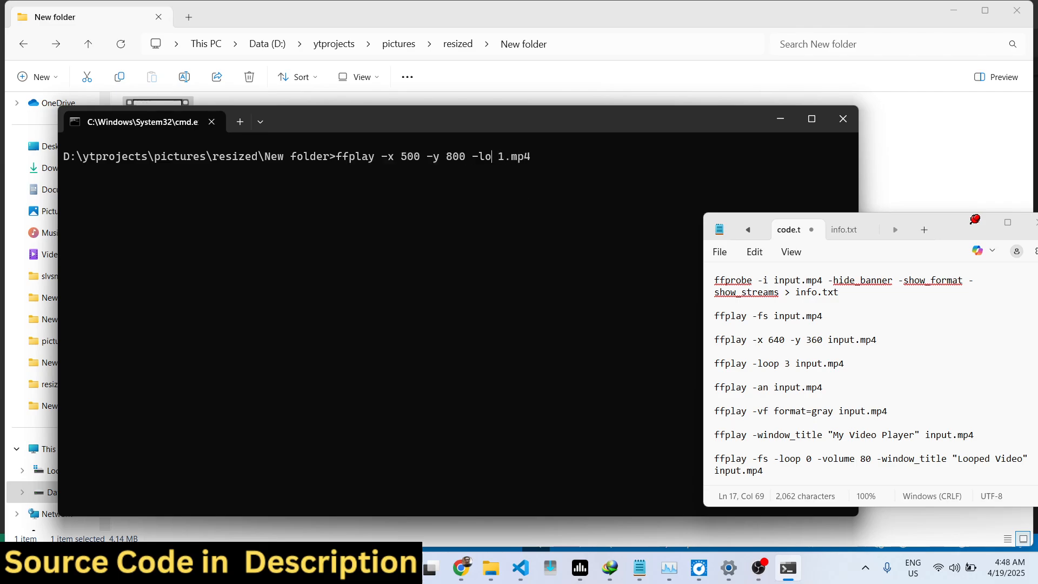
- Play 1.mp4 at 500×800 looping 3 times with -loop 3
key("enter")
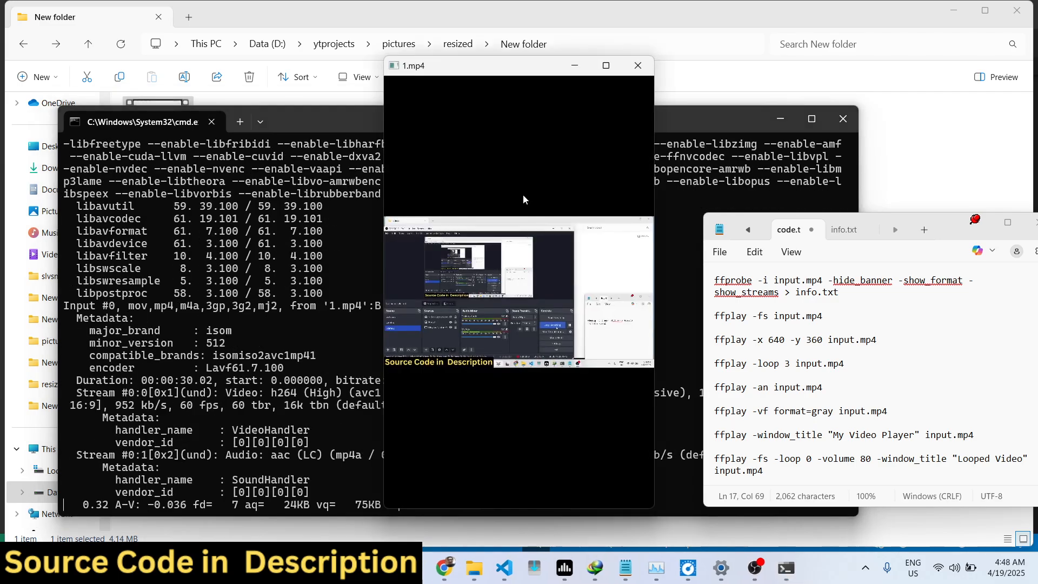
left_click(637, 65)
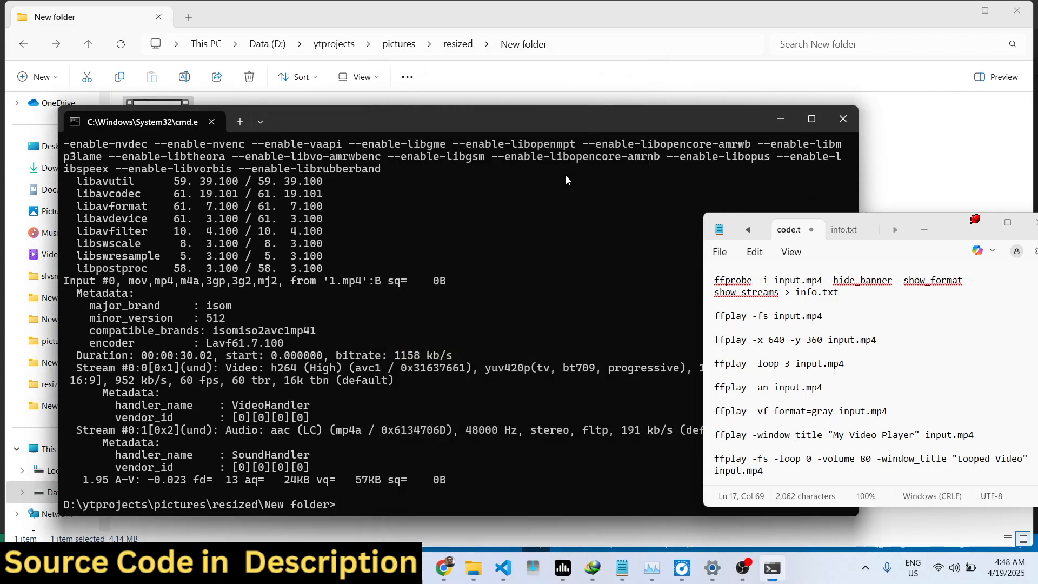
type("ffplay -x 500 -y 800 -loop 3 1.mp4")
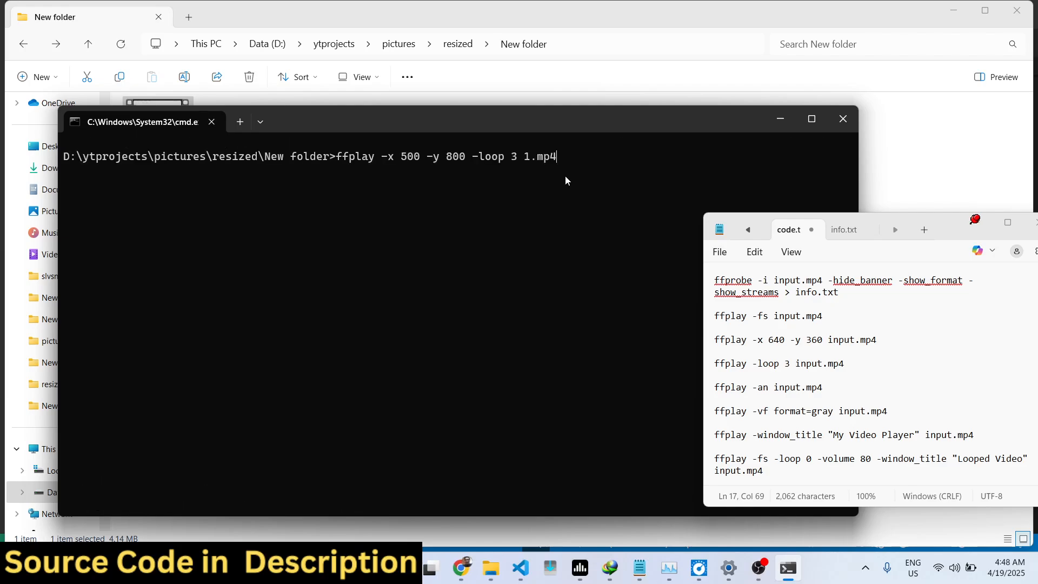
- Replace -loop 3 with -an to play silently, then delete -an
key("BackSpace")
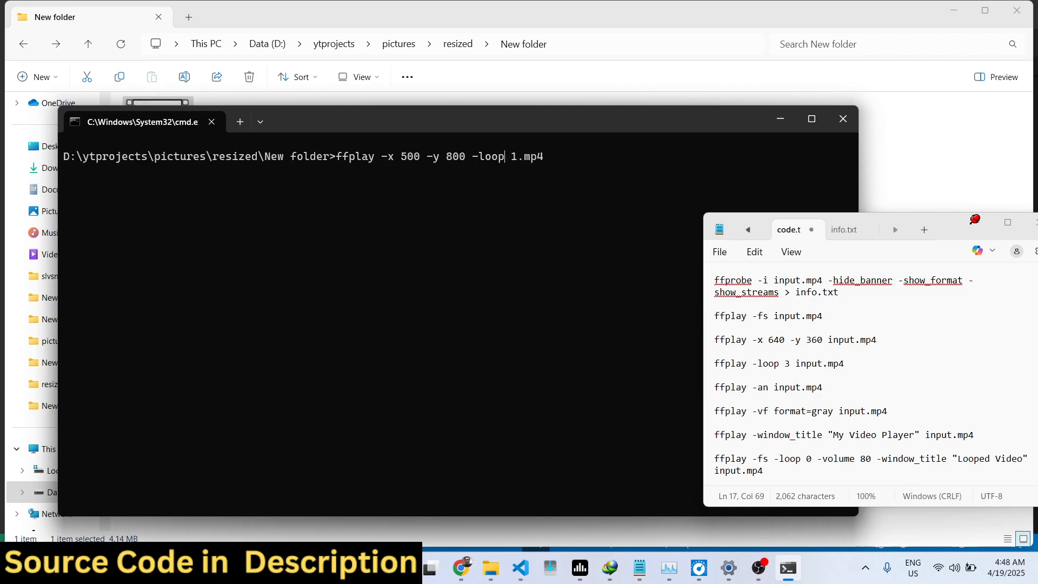
type("-a")
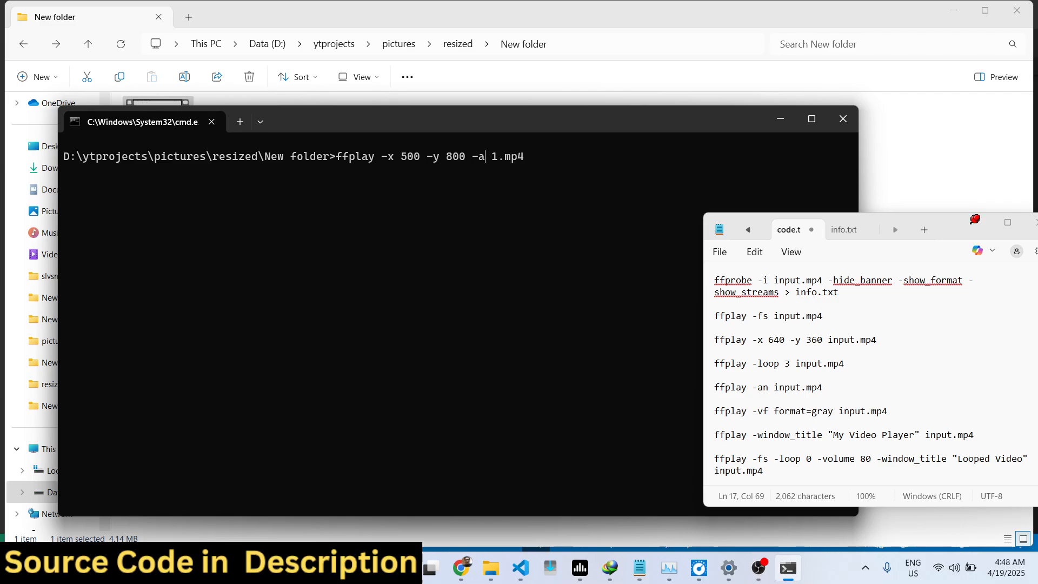
type("n")
key("enter")
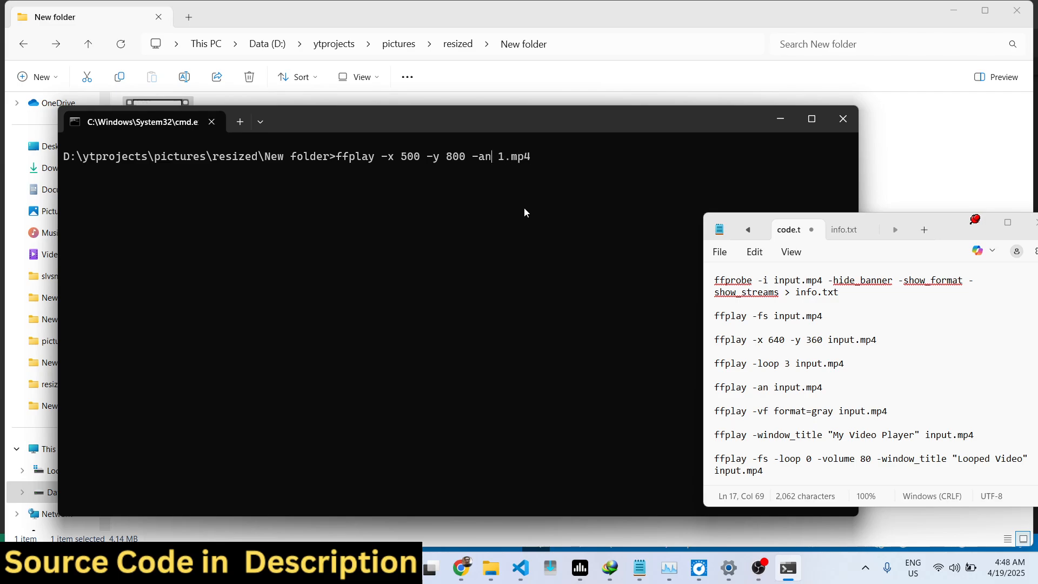
key("Backspace")
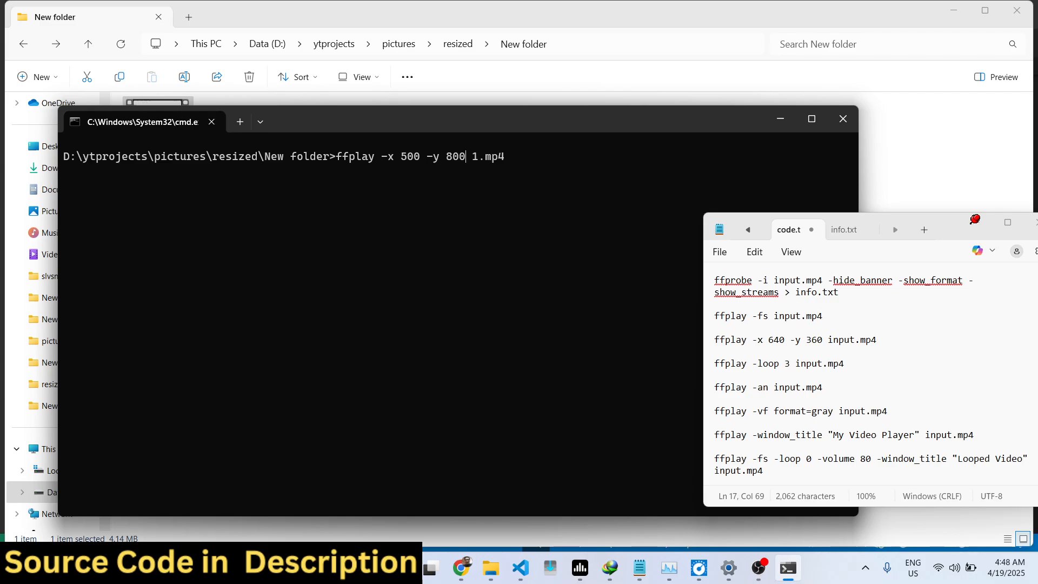
- Add -window_title="My Video Player" to the 500×800 ffplay command and run it
type("-window")
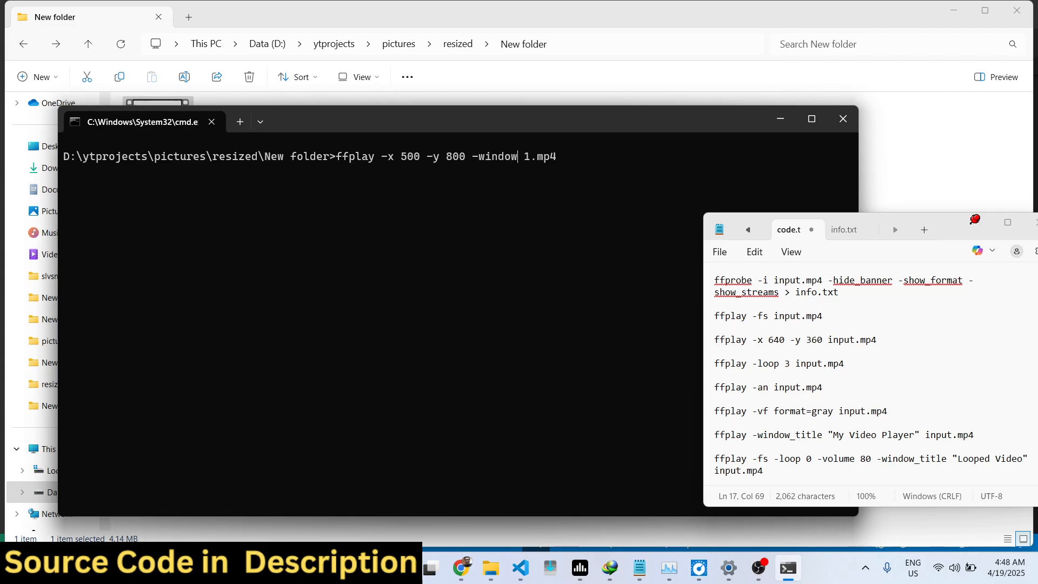
type("_title")
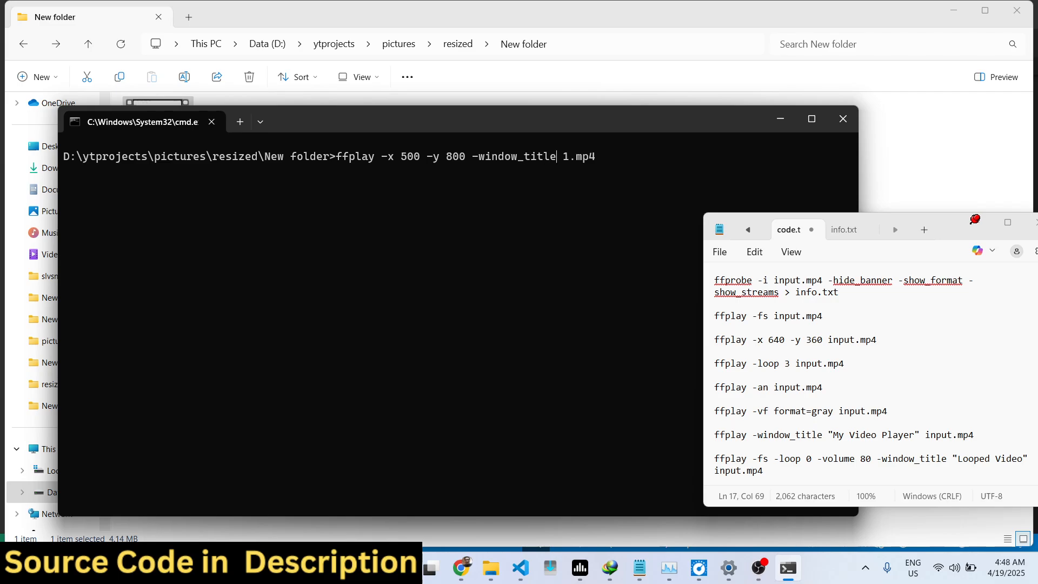
type("=\"My Video Player")
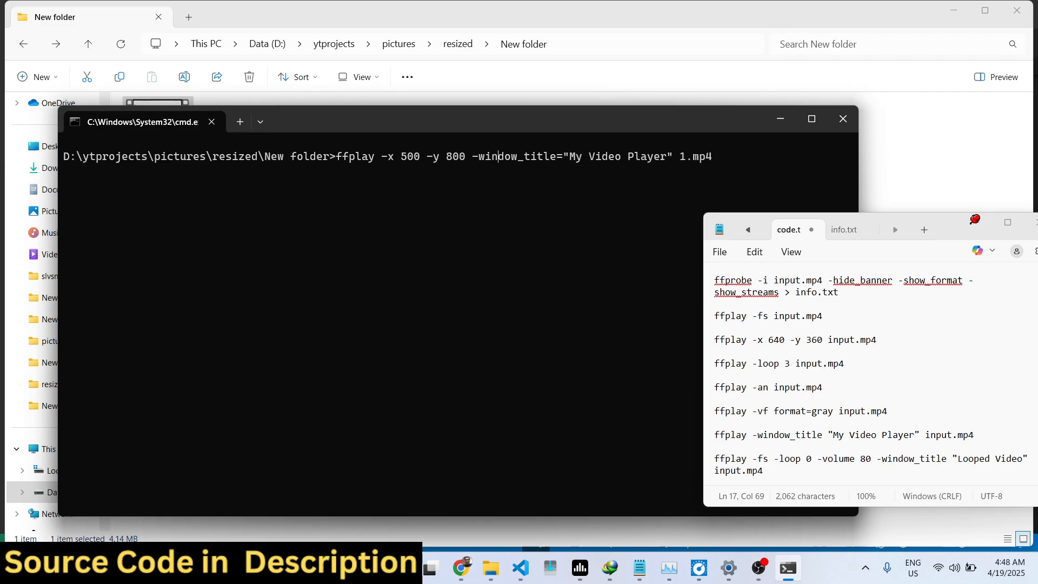
key("Backspace")
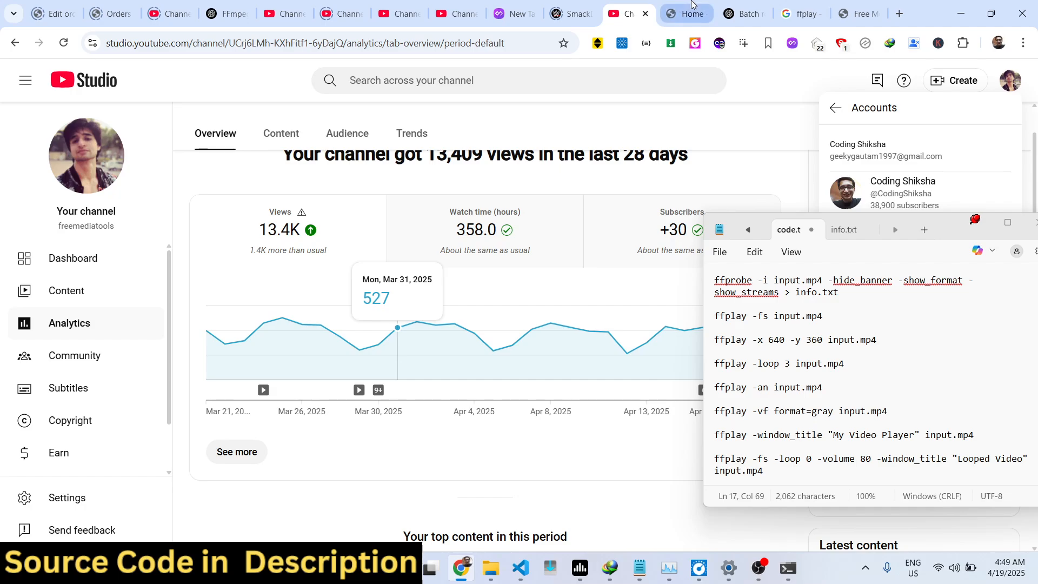
- Switch from YouTube Studio analytics to the freemediatools.com converter tools tab
left_click(858, 13)
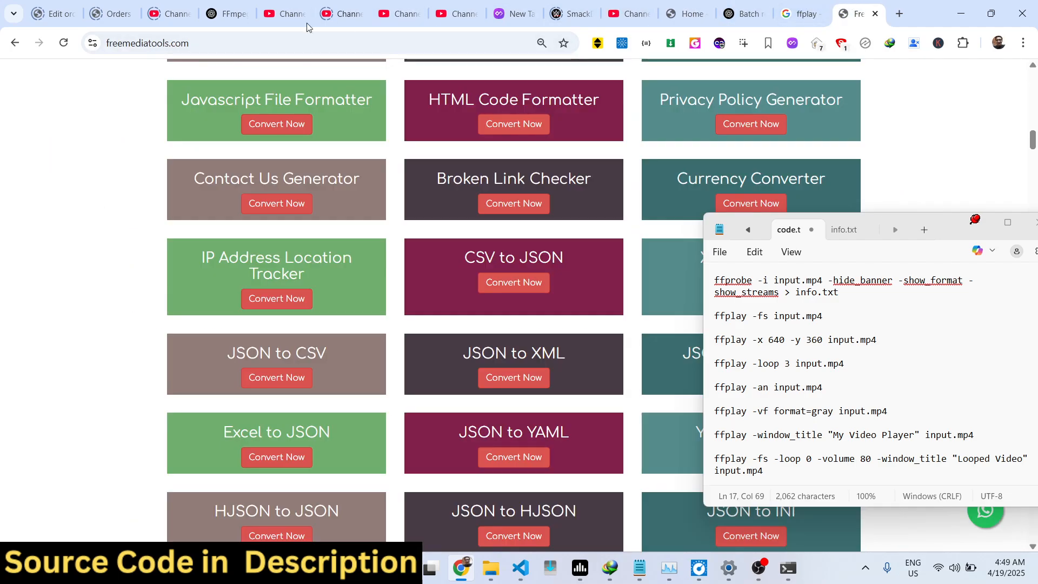